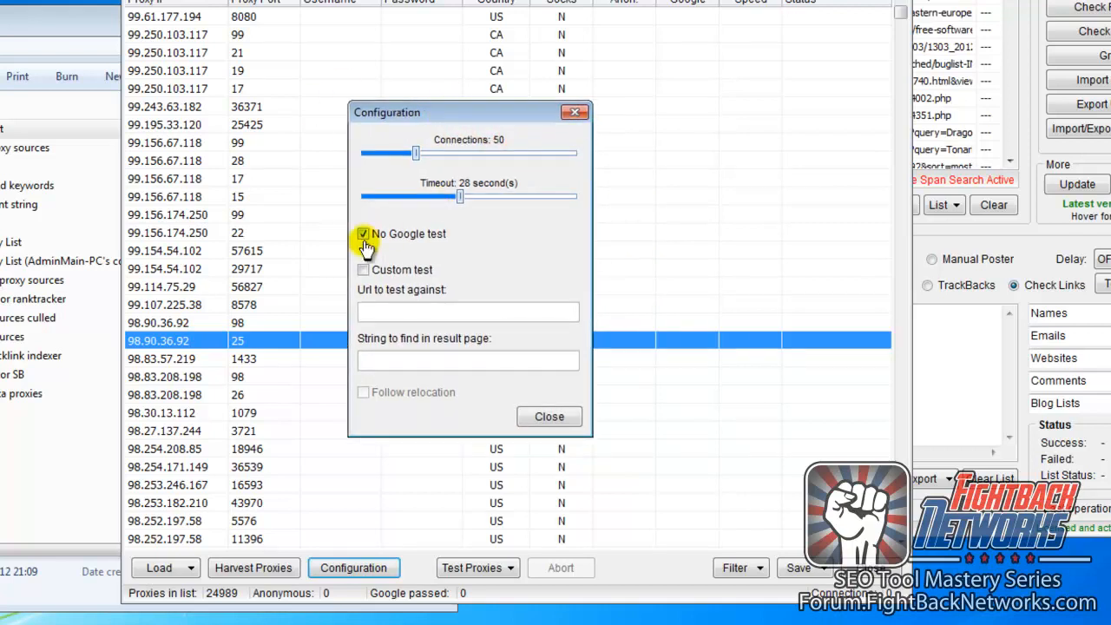
mouse_move(579, 170)
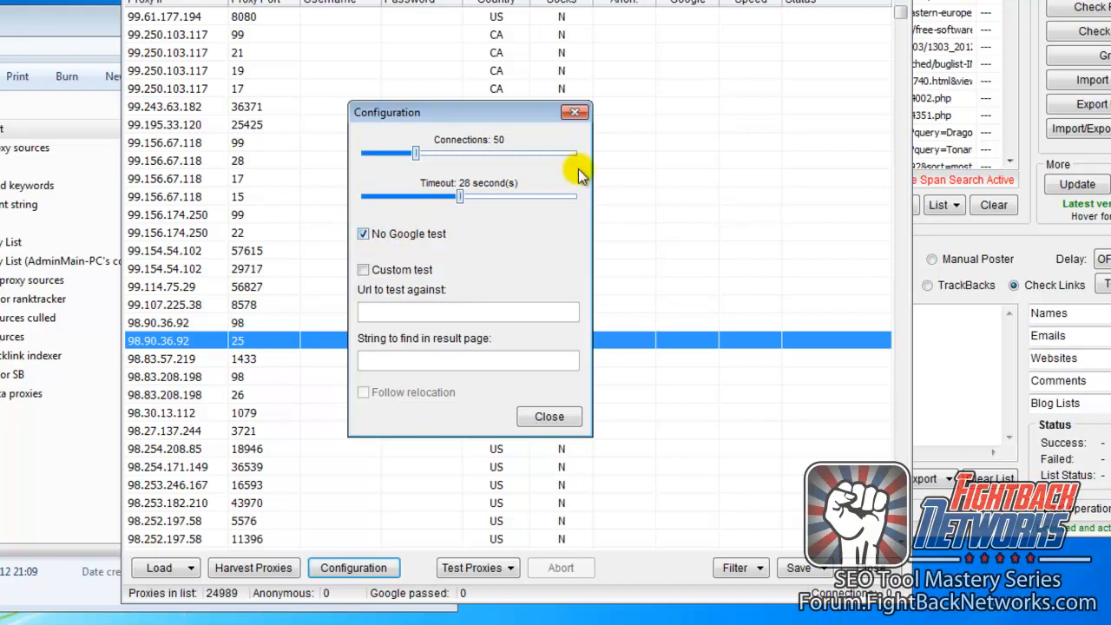
mouse_move(751, 82)
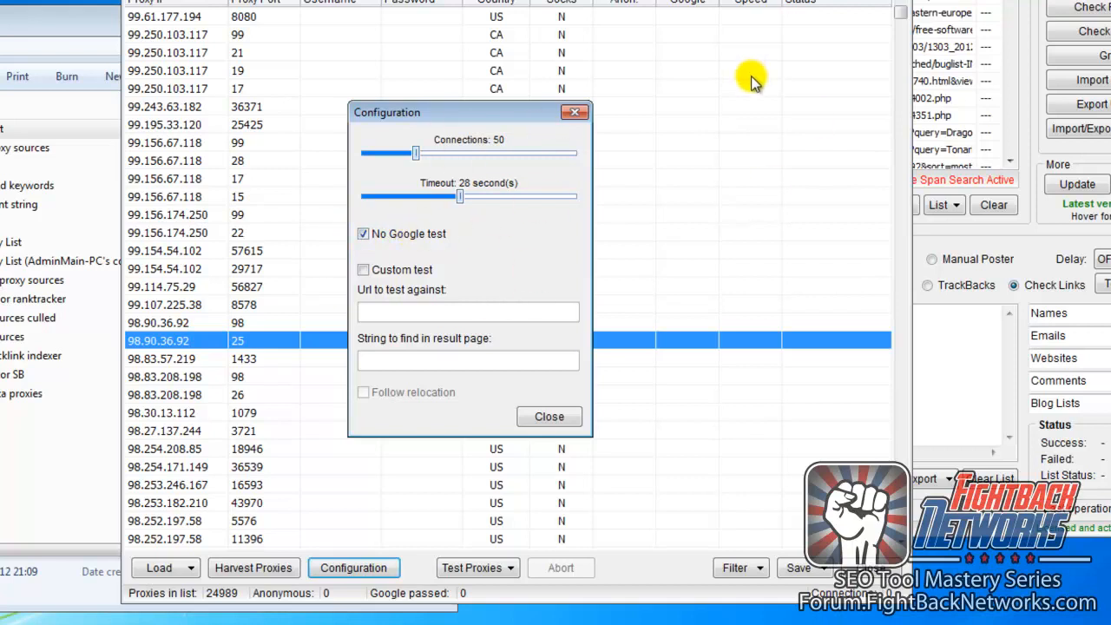
mouse_move(753, 89)
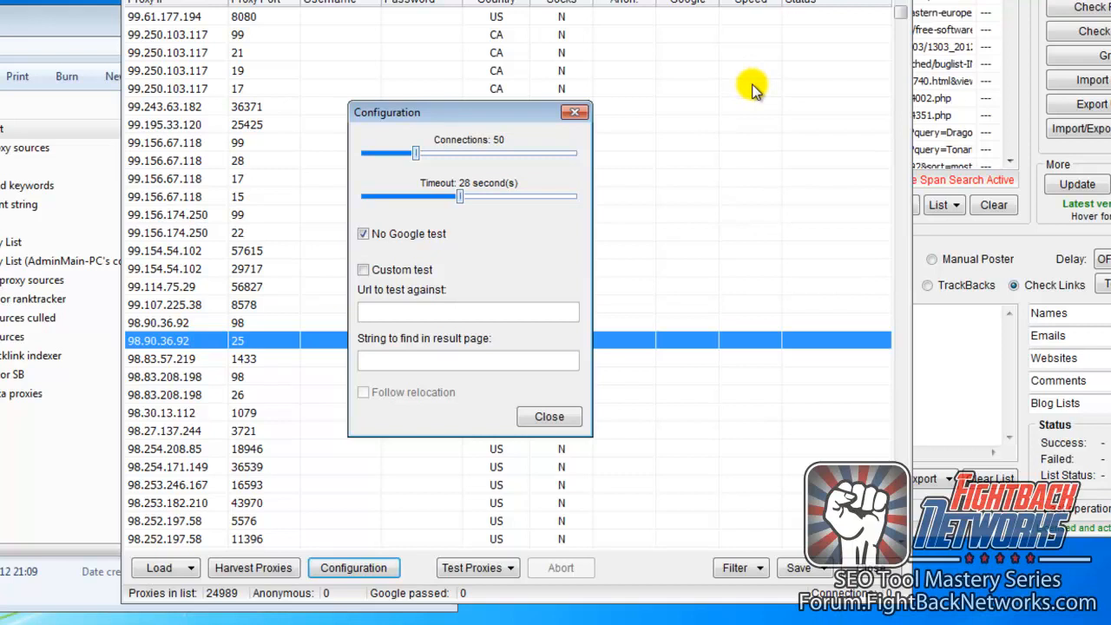
mouse_move(748, 114)
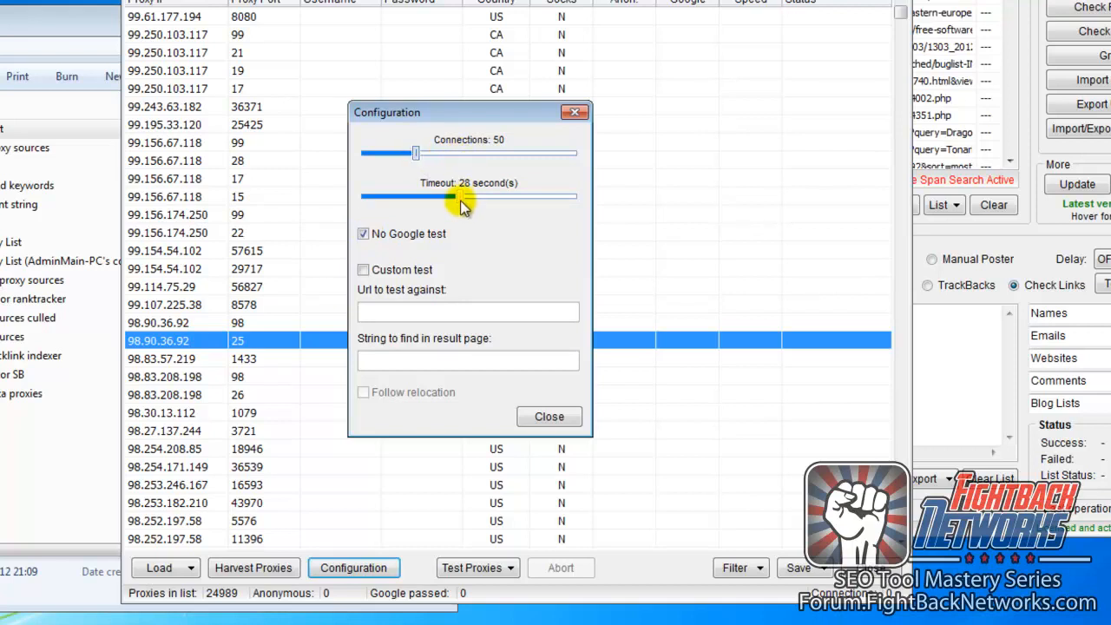
Set the proxy test timeout to 32 seconds, keep No Google test checked, and close settings
drag(452, 197, 391, 197)
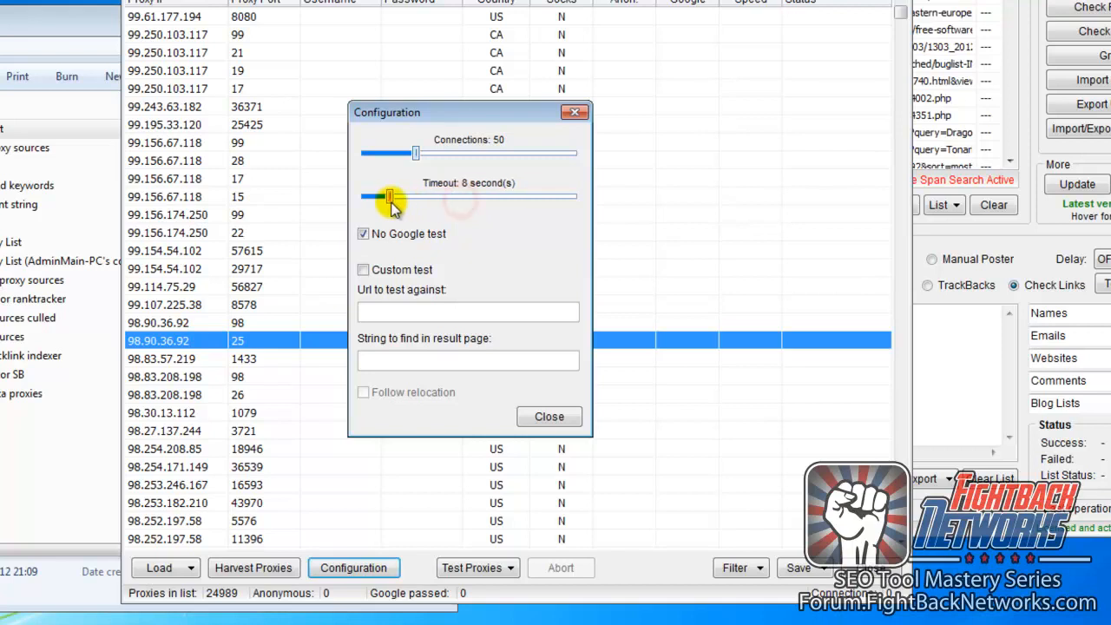
drag(390, 197, 399, 197)
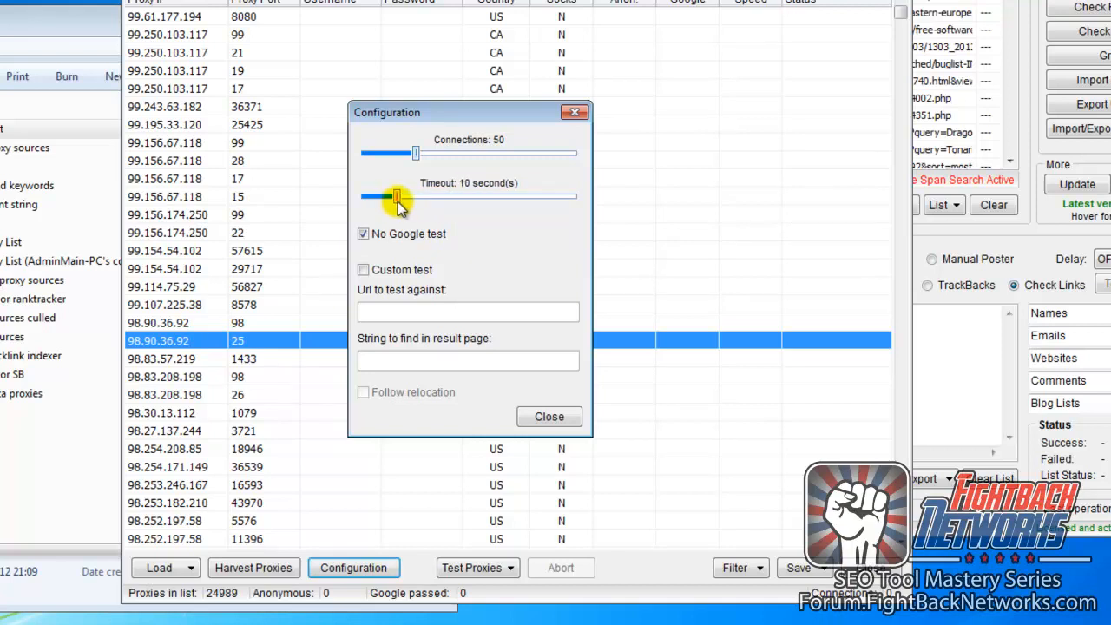
drag(397, 196, 467, 196)
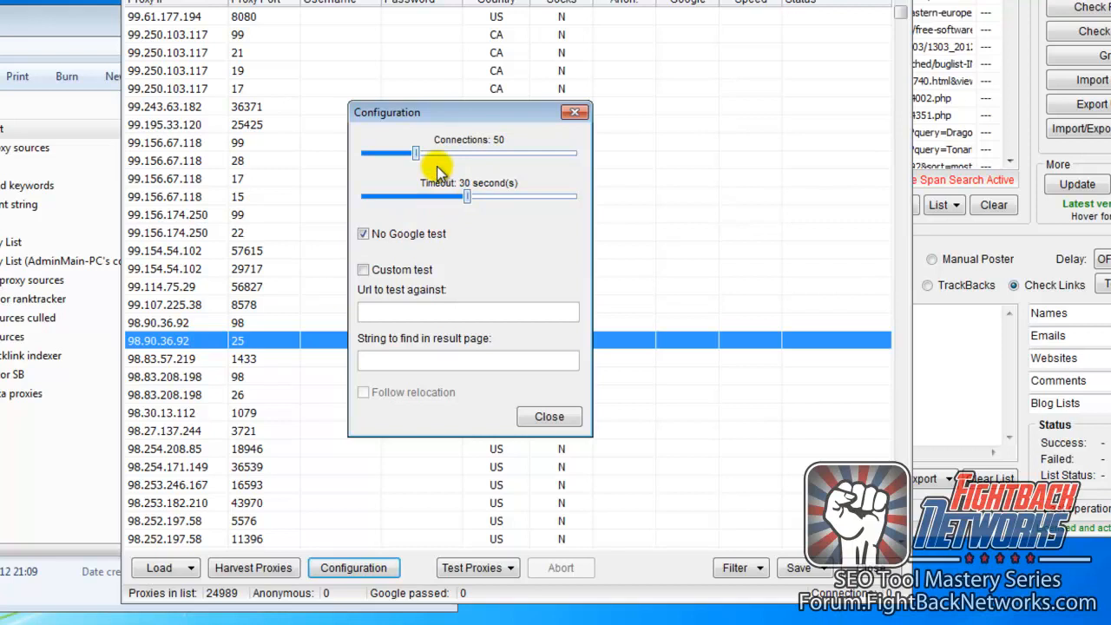
mouse_move(595, 139)
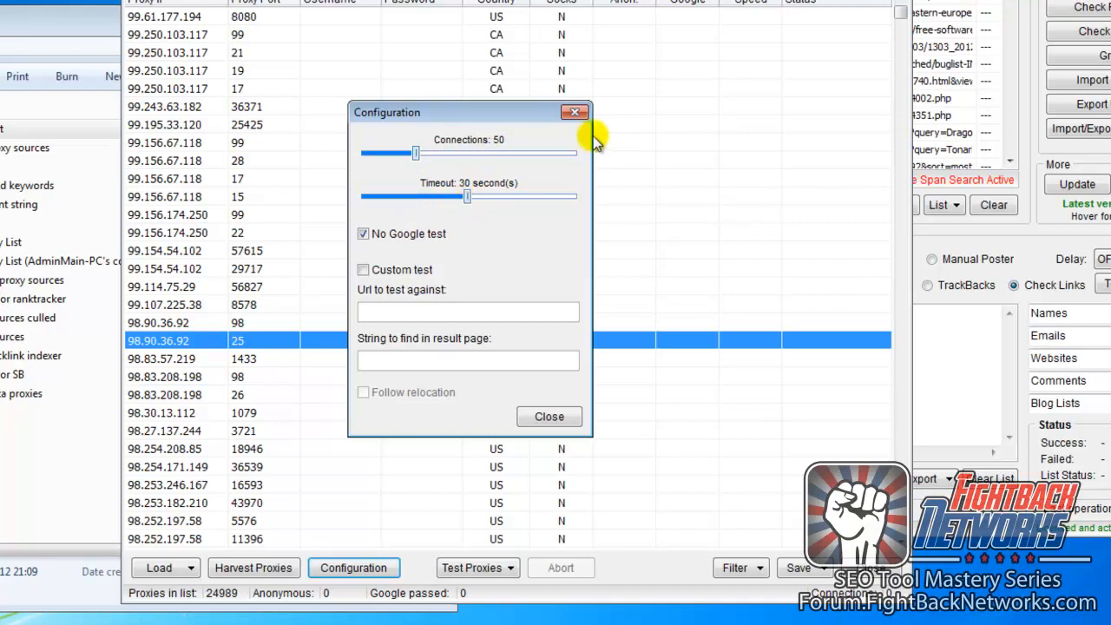
mouse_move(494, 197)
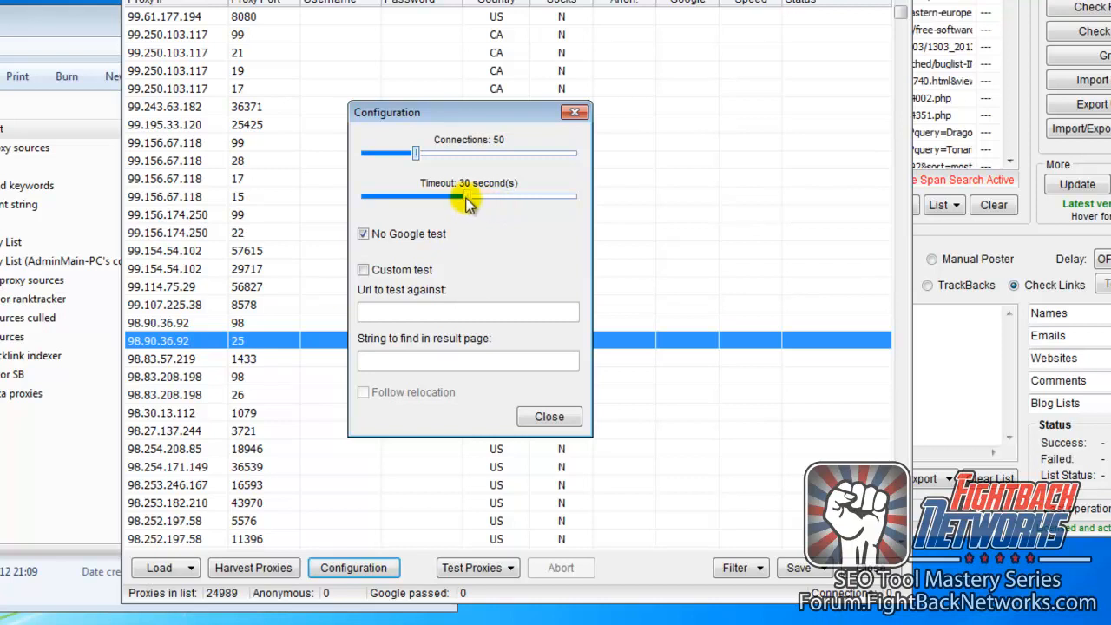
drag(457, 197, 476, 197)
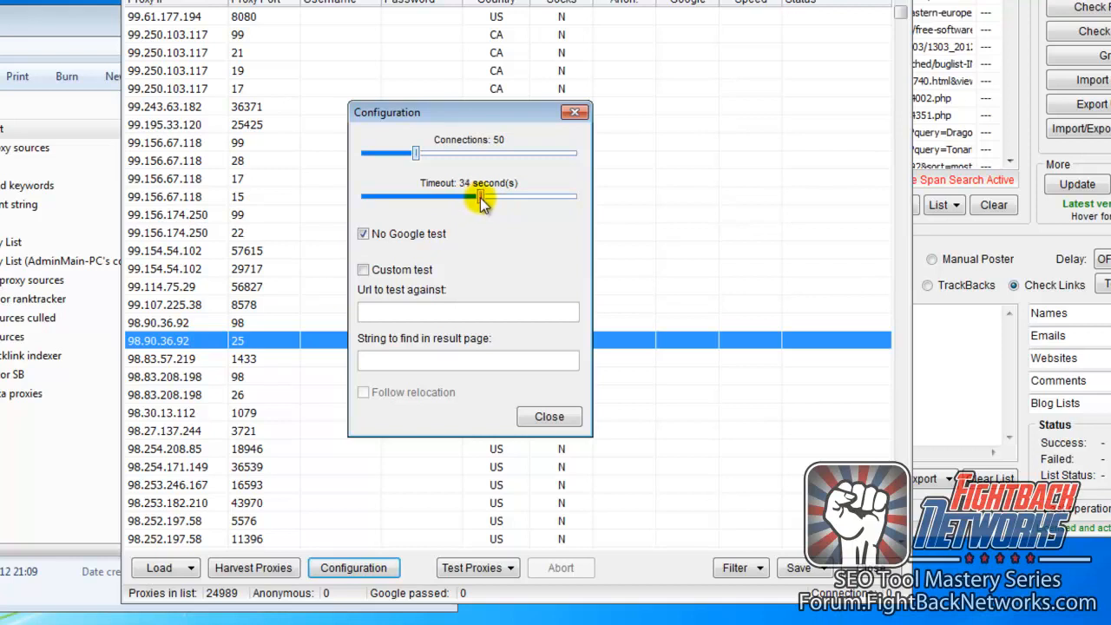
drag(475, 197, 502, 196)
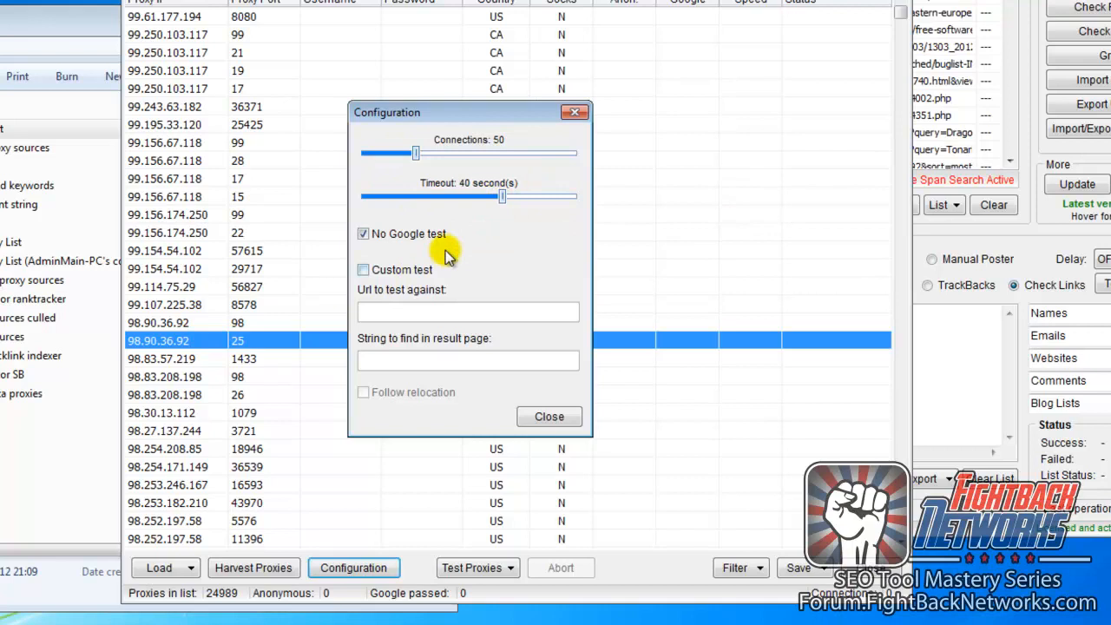
mouse_move(517, 193)
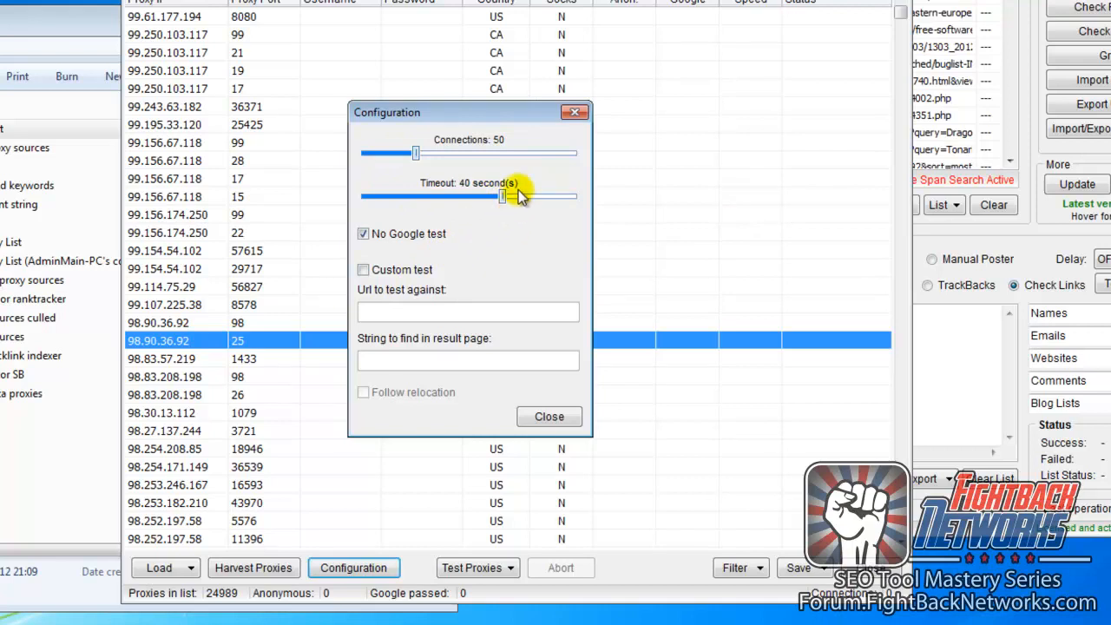
drag(500, 196, 495, 203)
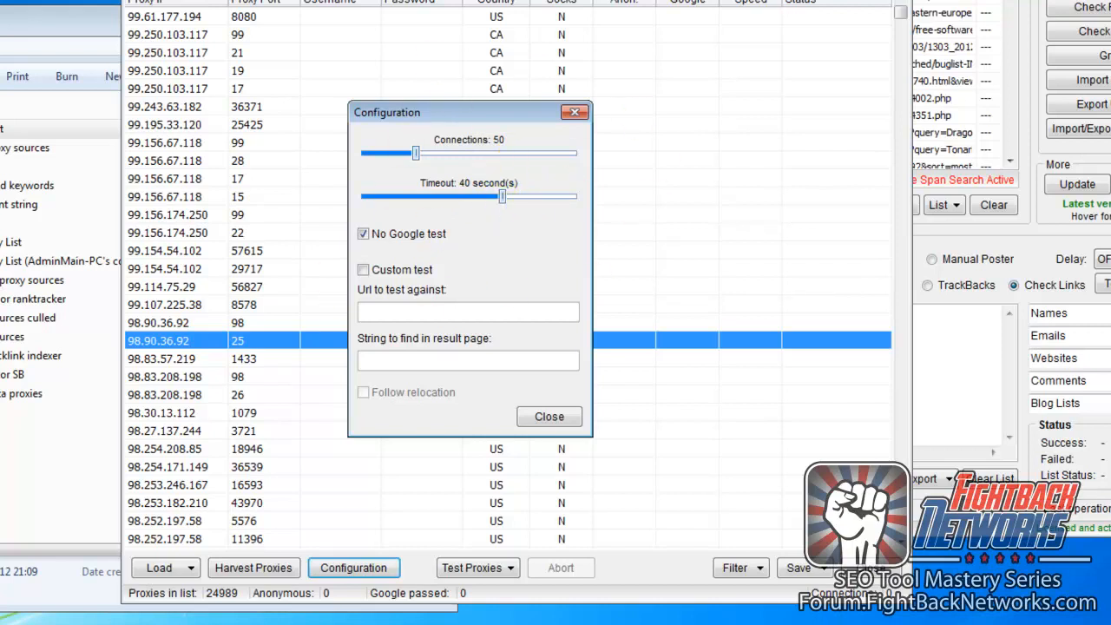
mouse_move(434, 420)
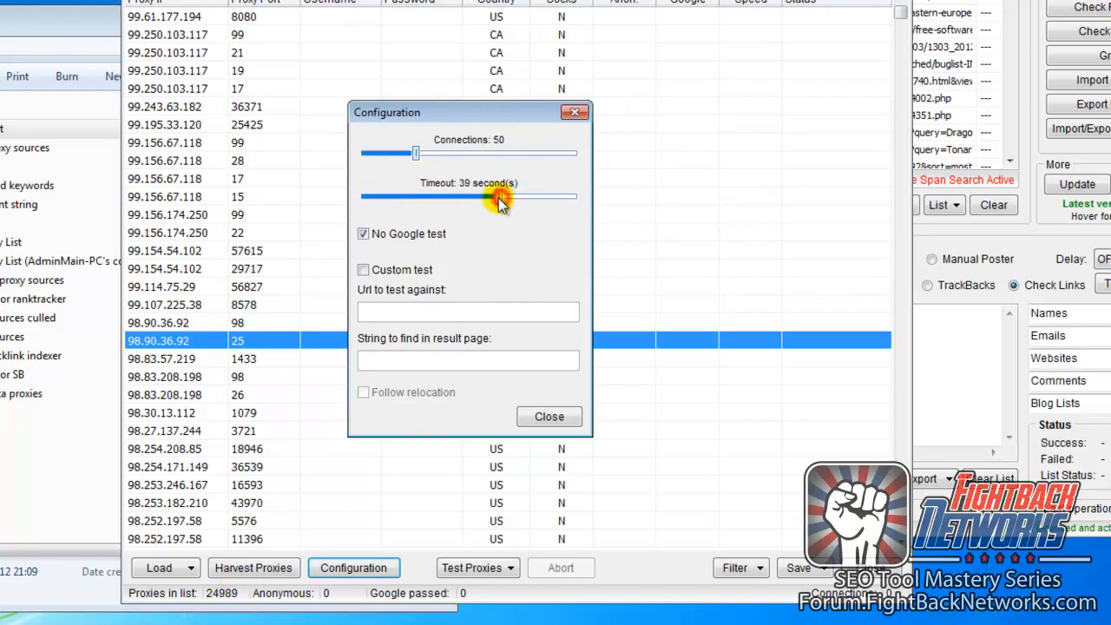
drag(499, 197, 469, 197)
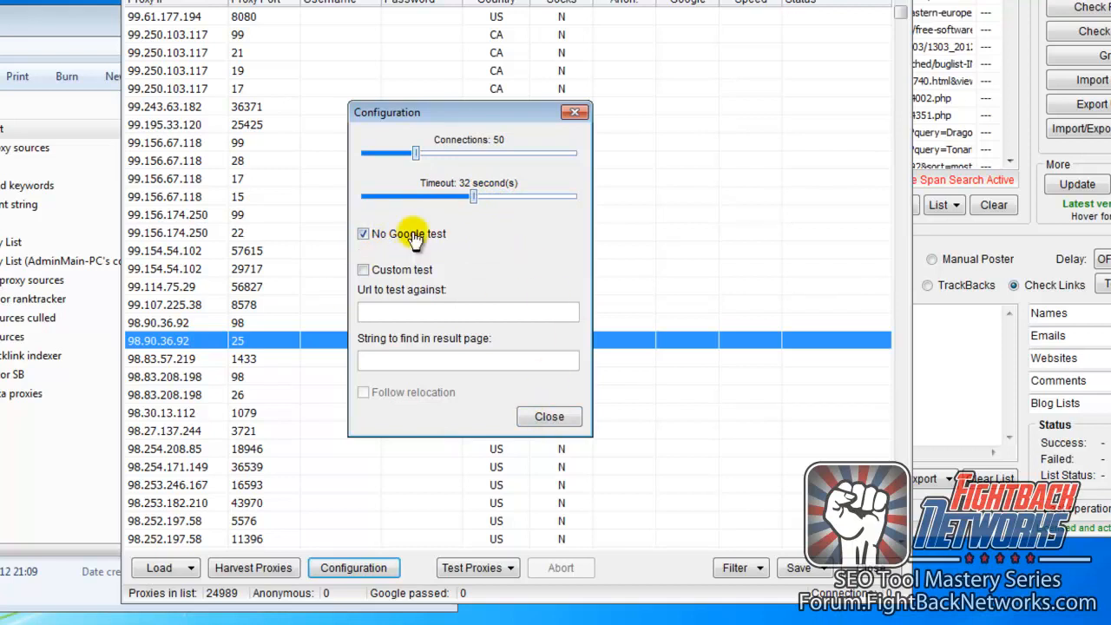
click(362, 234)
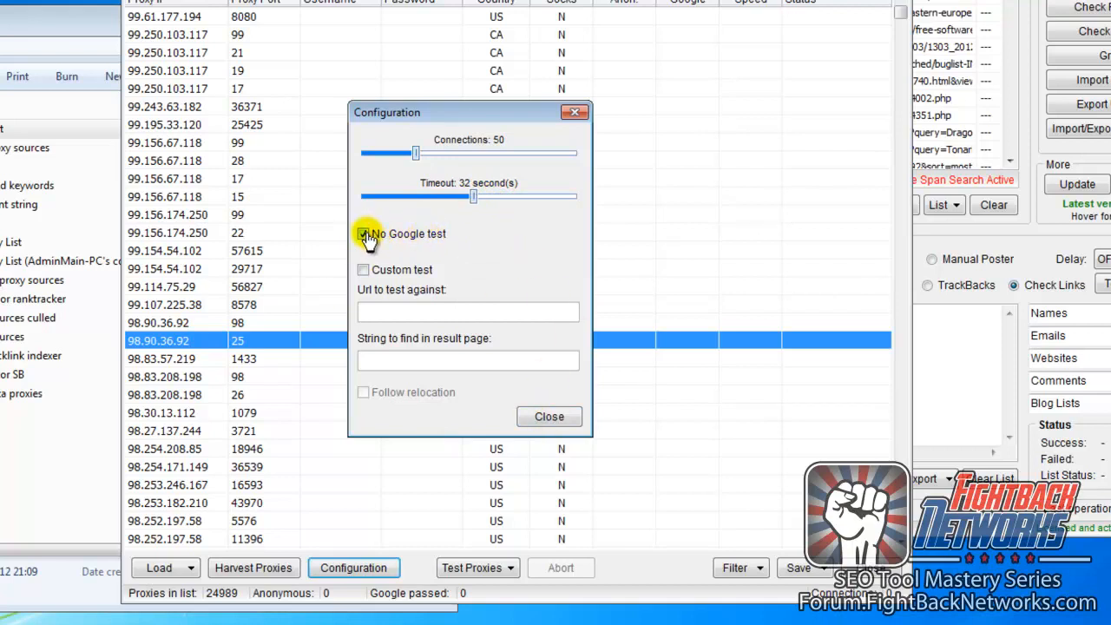
click(363, 233)
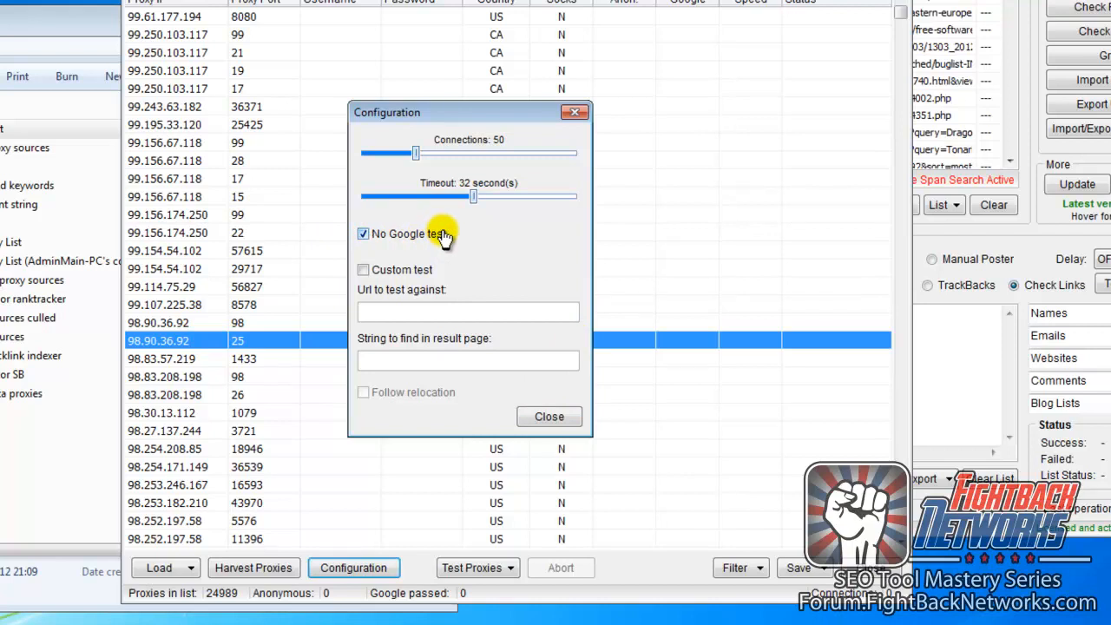
mouse_move(456, 147)
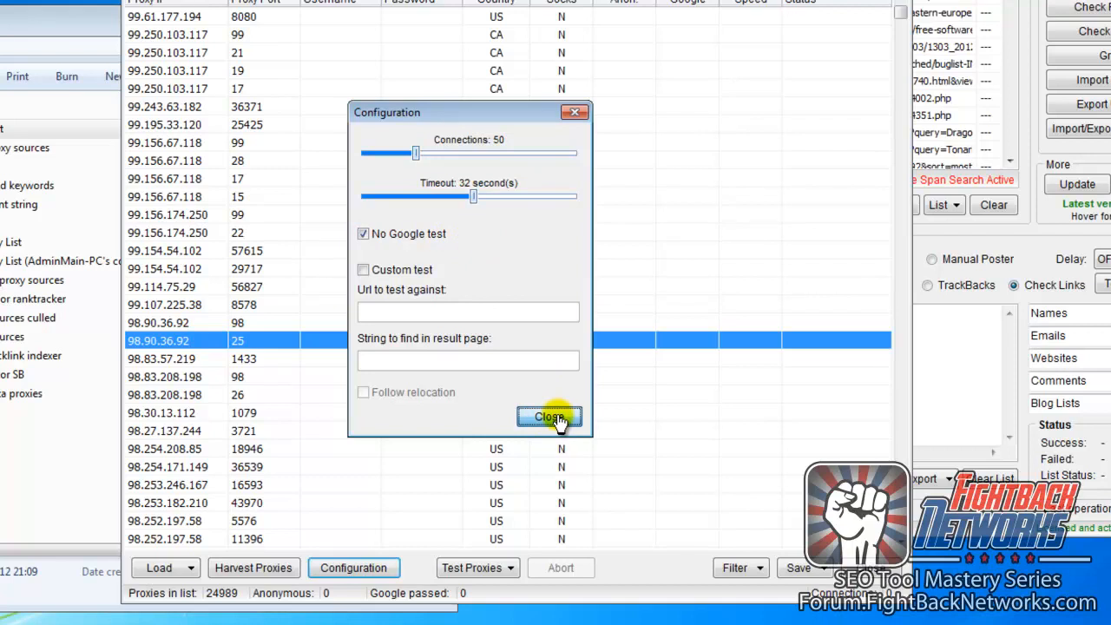
click(550, 416)
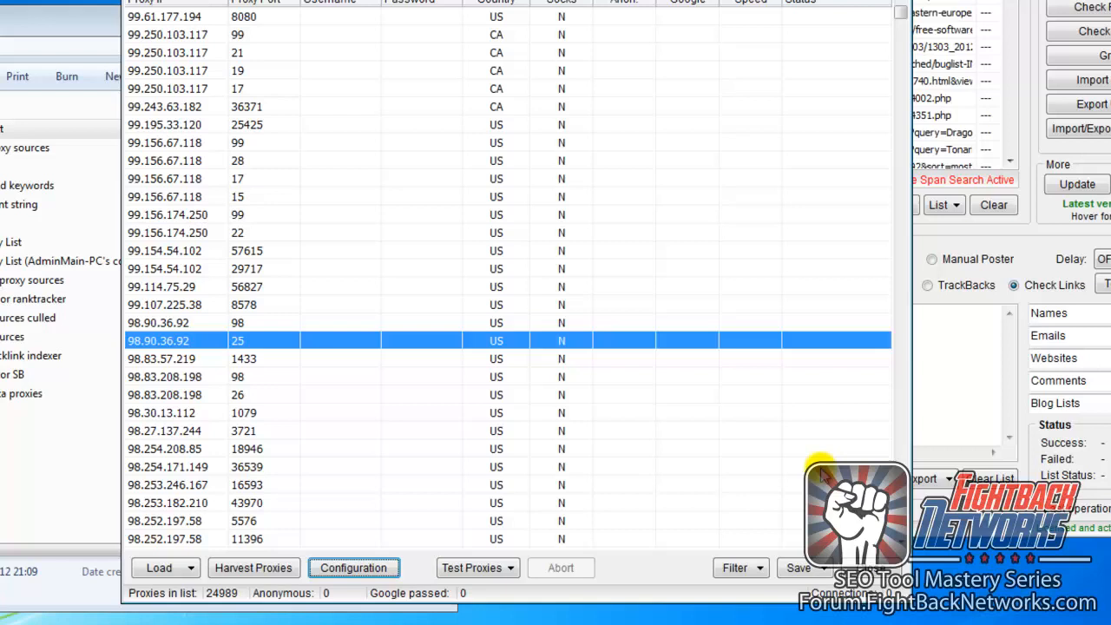
Run Test all proxies on the whole Proxy Manager list and watch the results
click(472, 568)
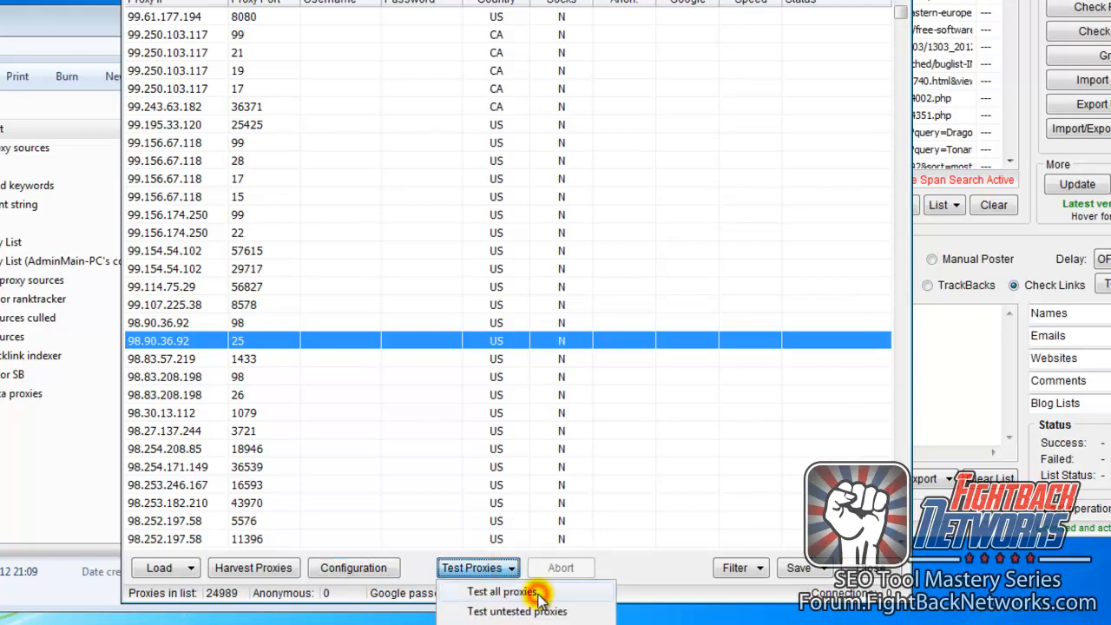
click(502, 591)
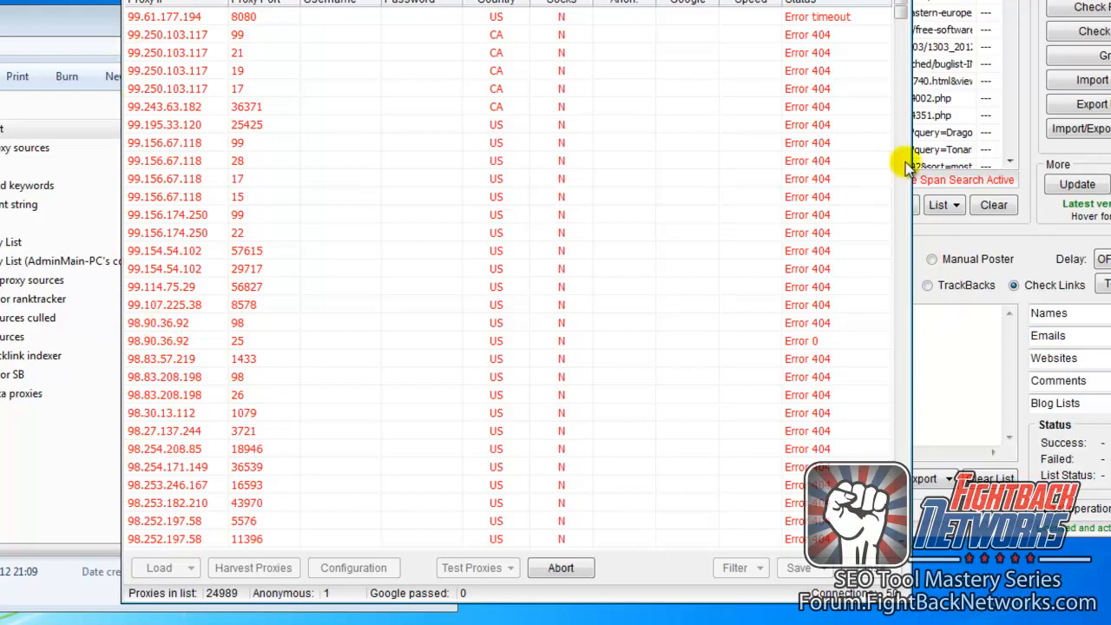
scroll(down, 3)
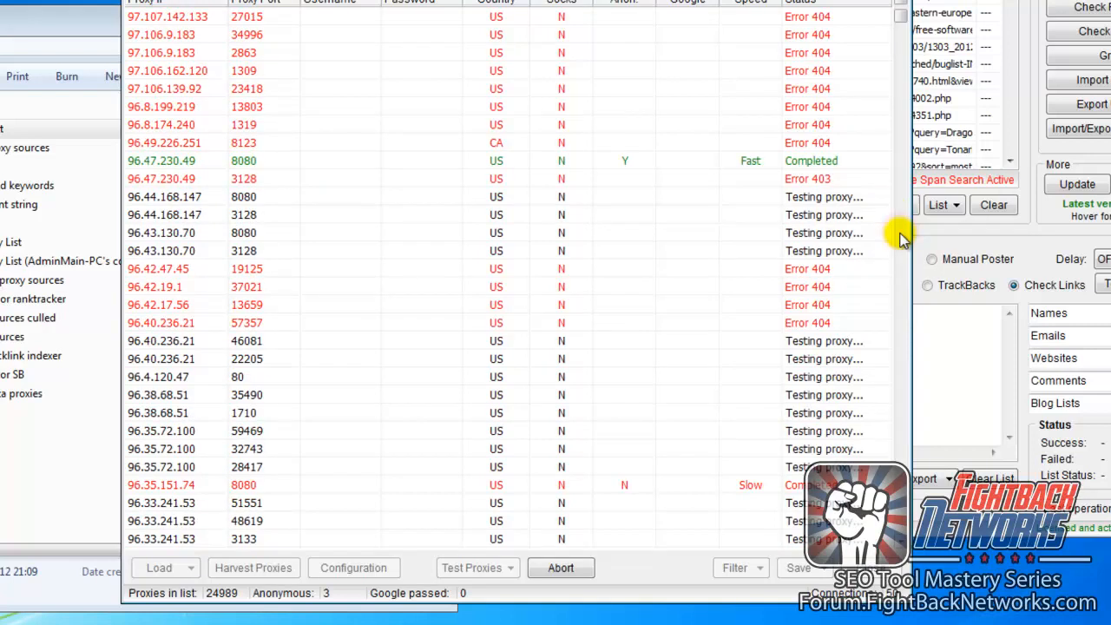
mouse_move(721, 84)
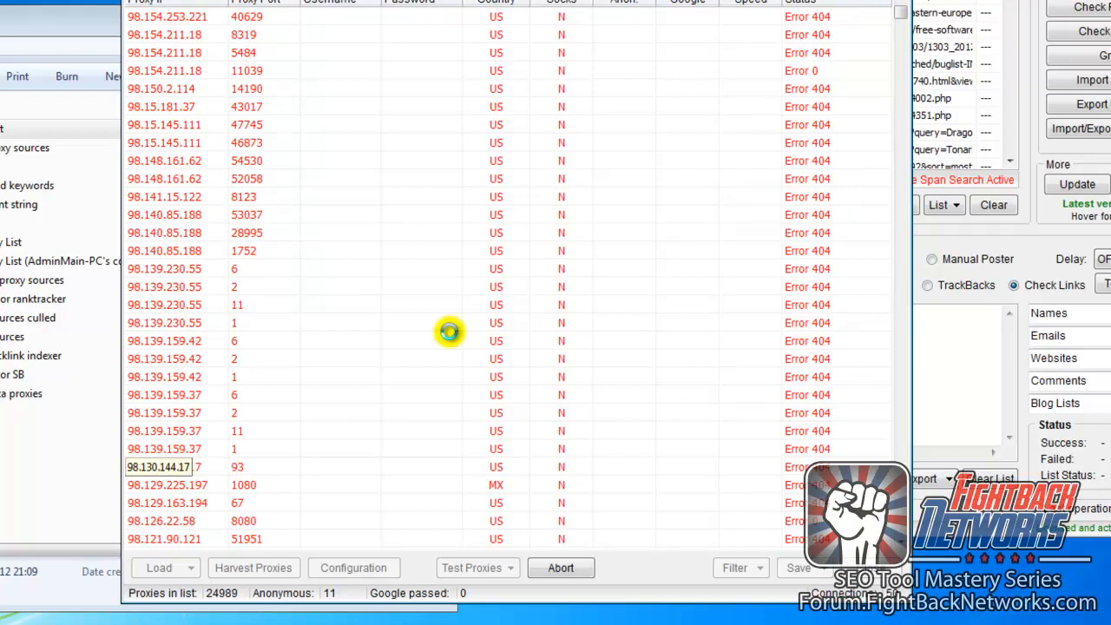
mouse_move(903, 117)
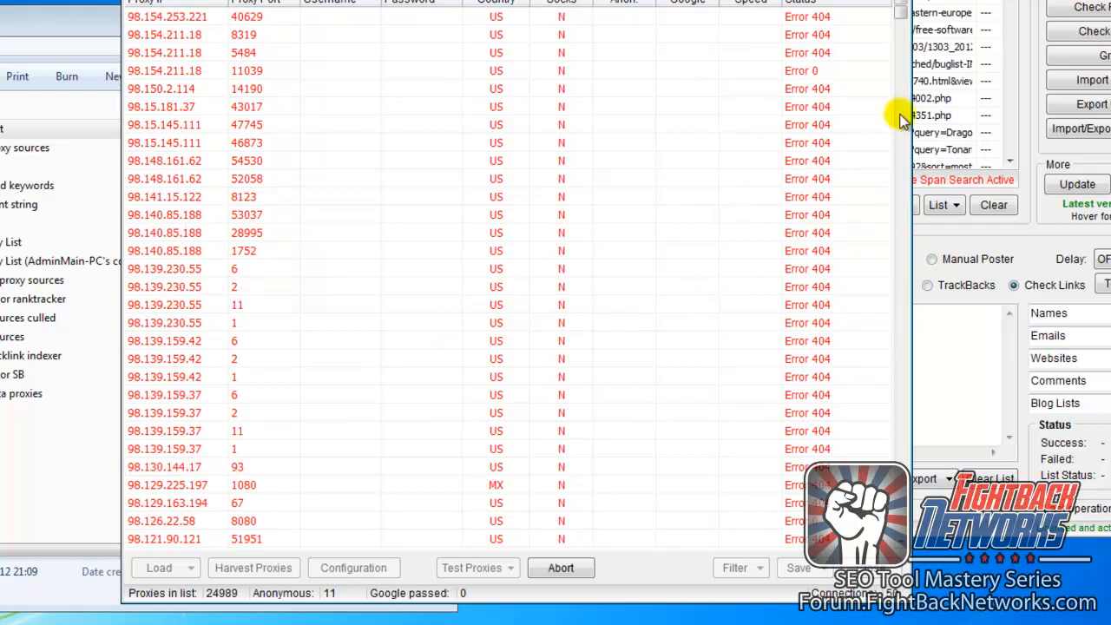
mouse_move(907, 108)
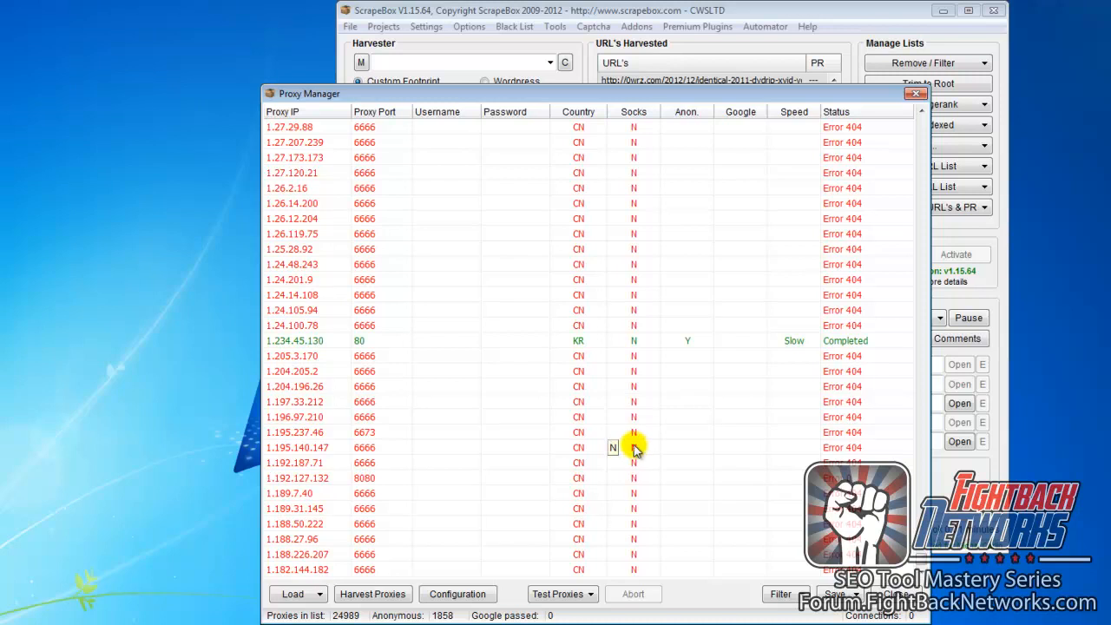
mouse_move(568, 573)
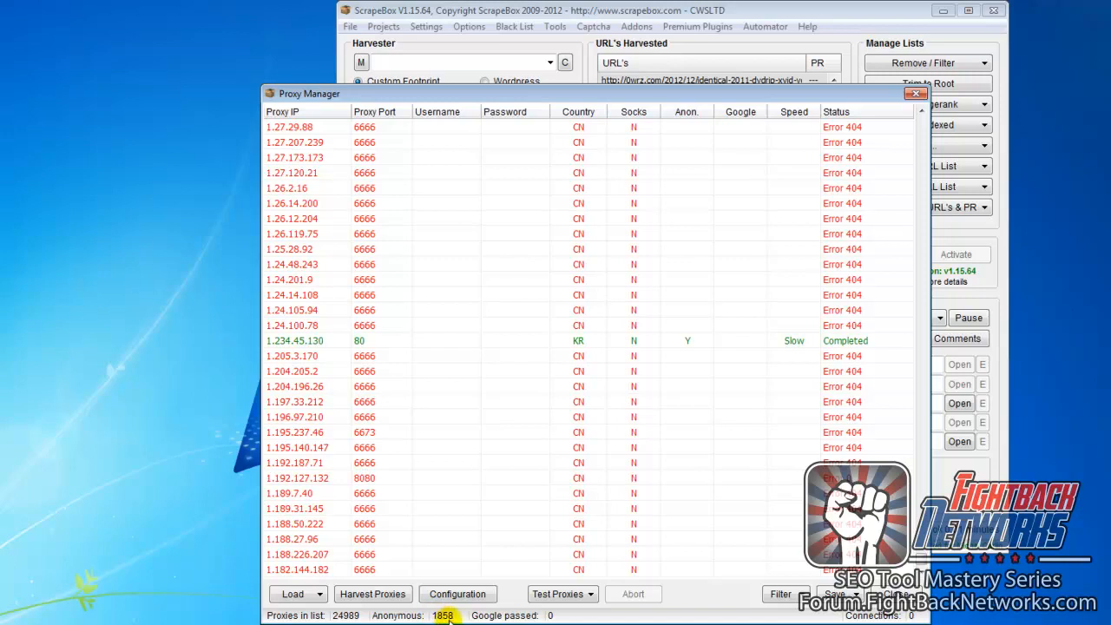
mouse_move(915, 430)
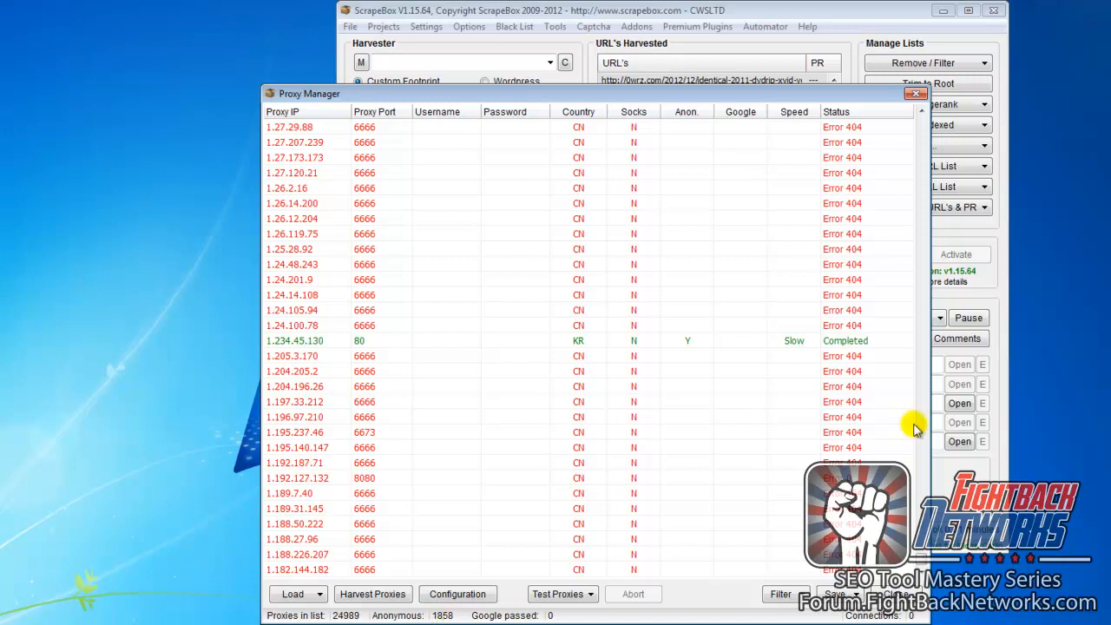
mouse_move(695, 97)
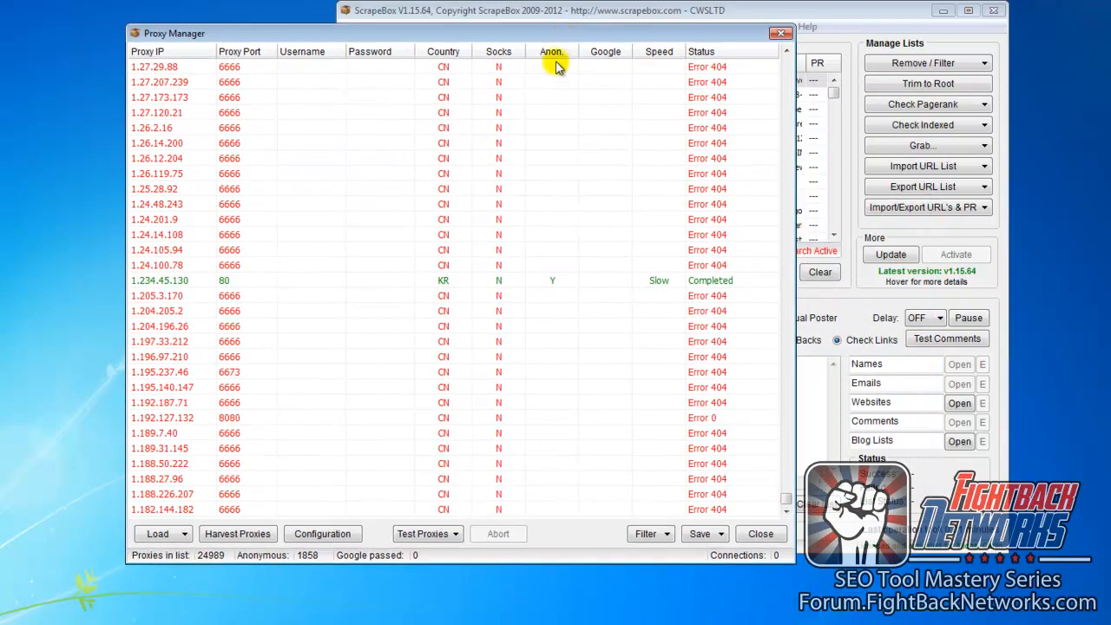
mouse_move(562, 120)
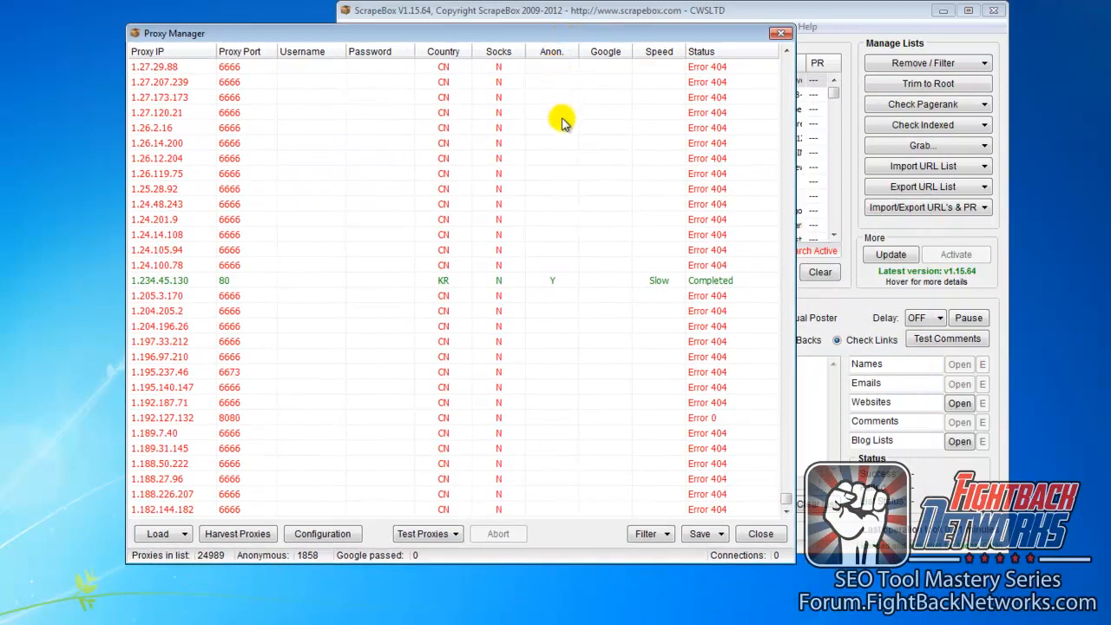
mouse_move(783, 504)
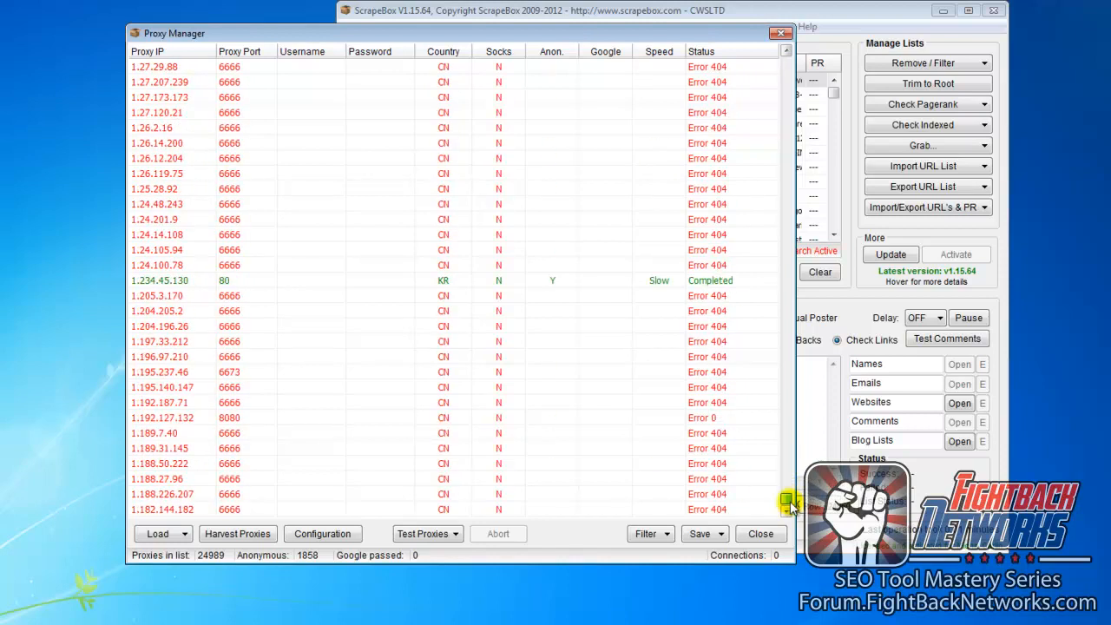
Filter to the 1858 anonymous proxies, export them to a file, and save them to ScrapeBox
click(645, 533)
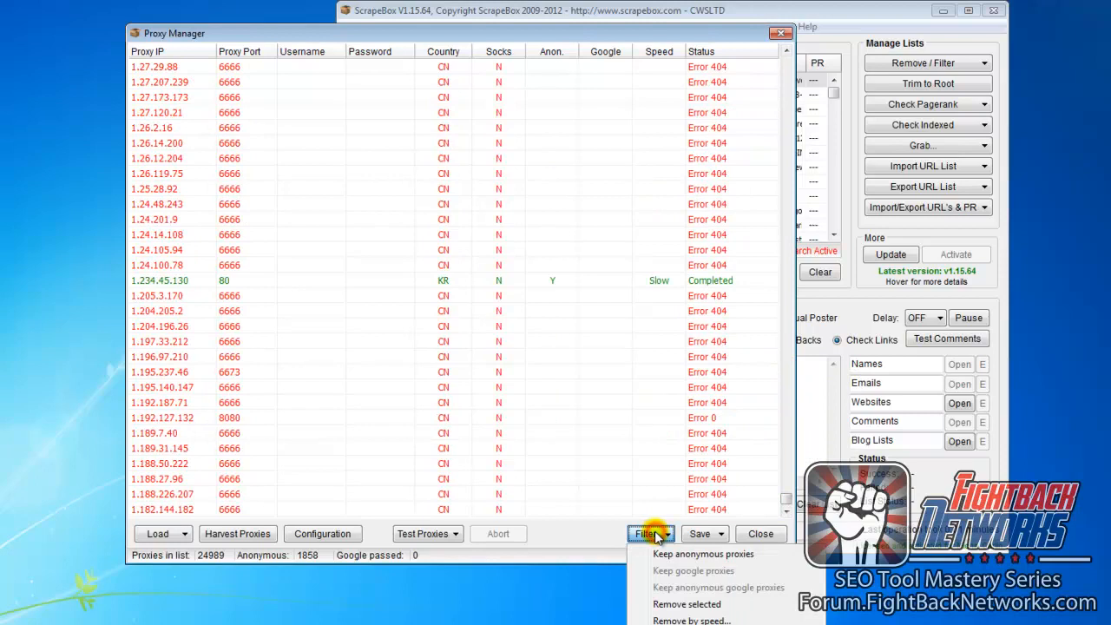
click(703, 554)
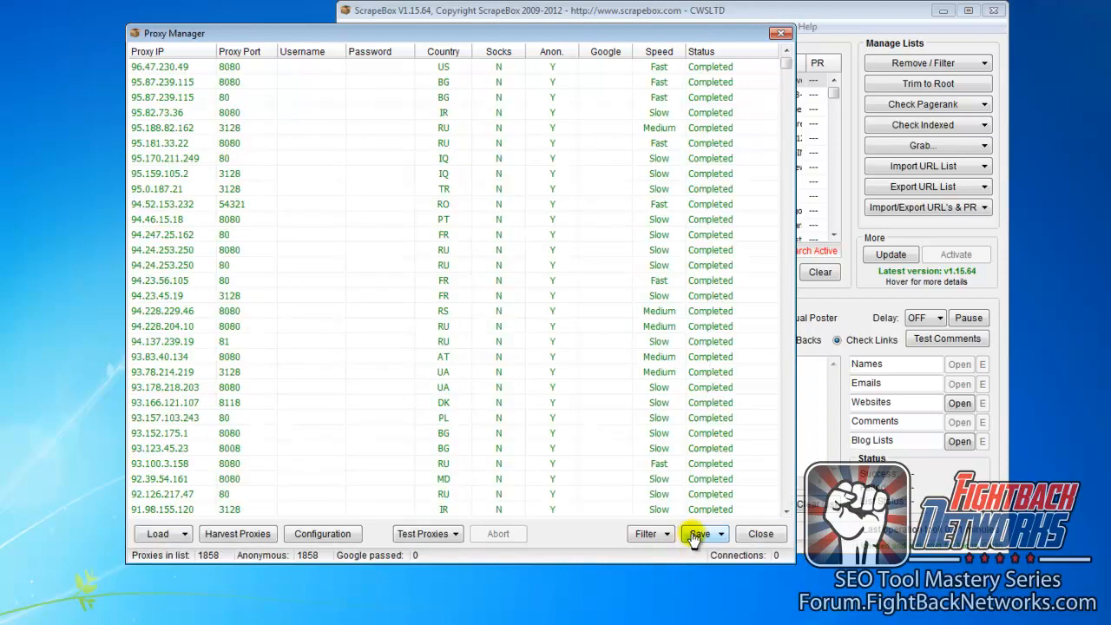
click(699, 533)
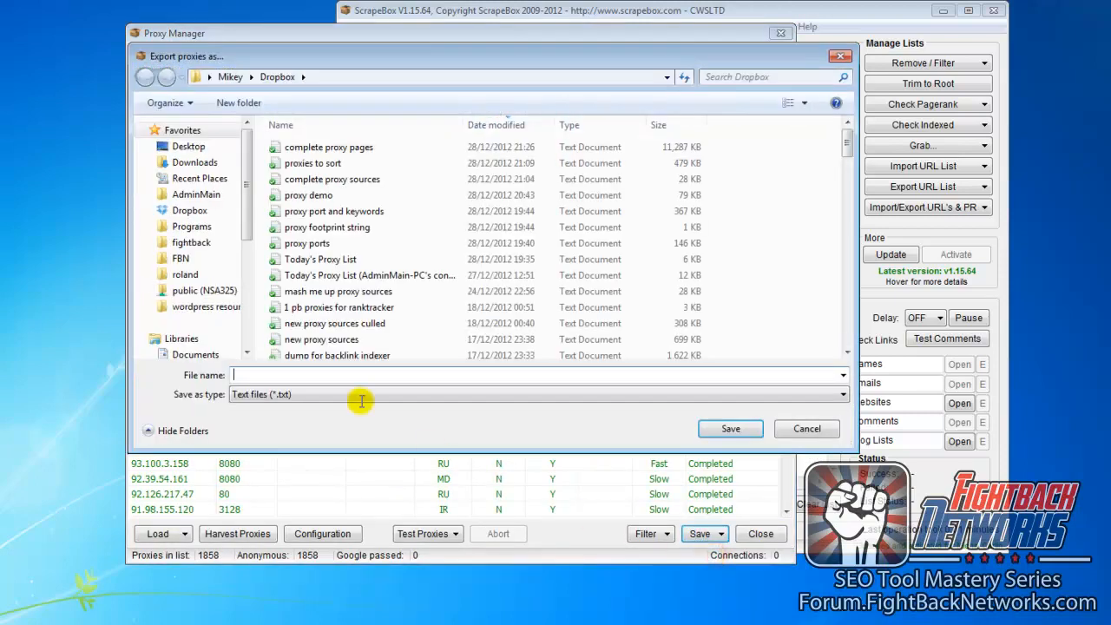
click(321, 258)
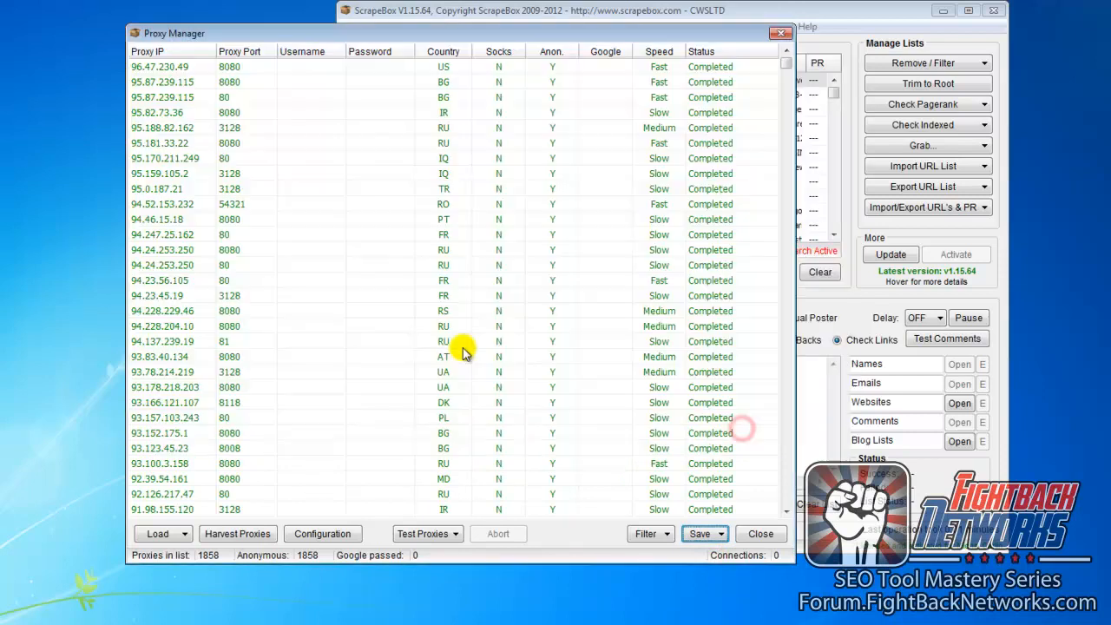
click(700, 533)
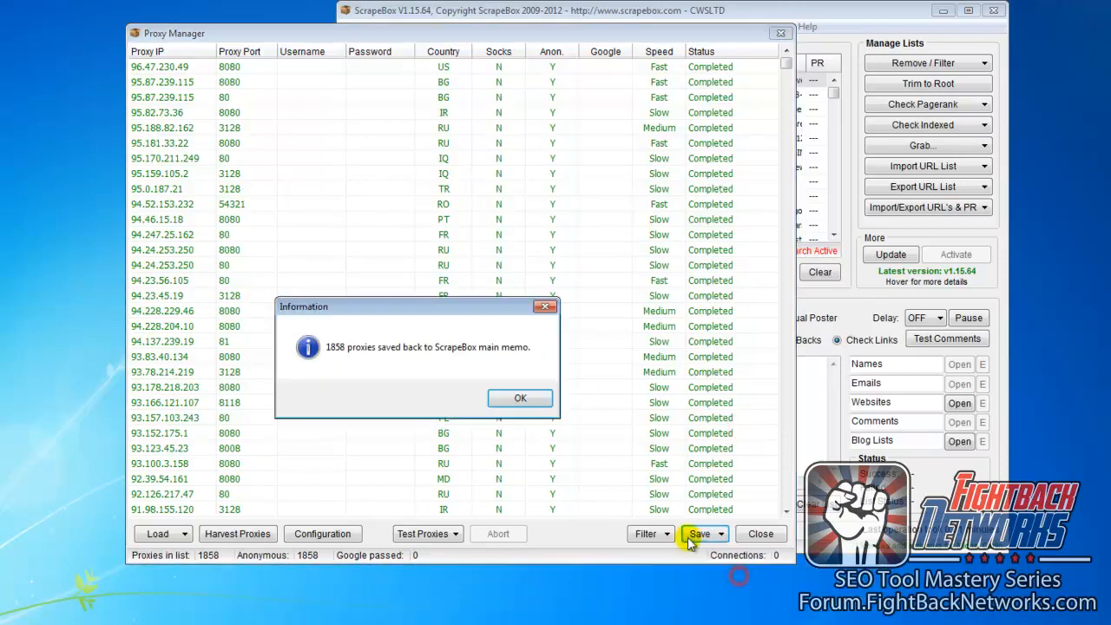
click(520, 397)
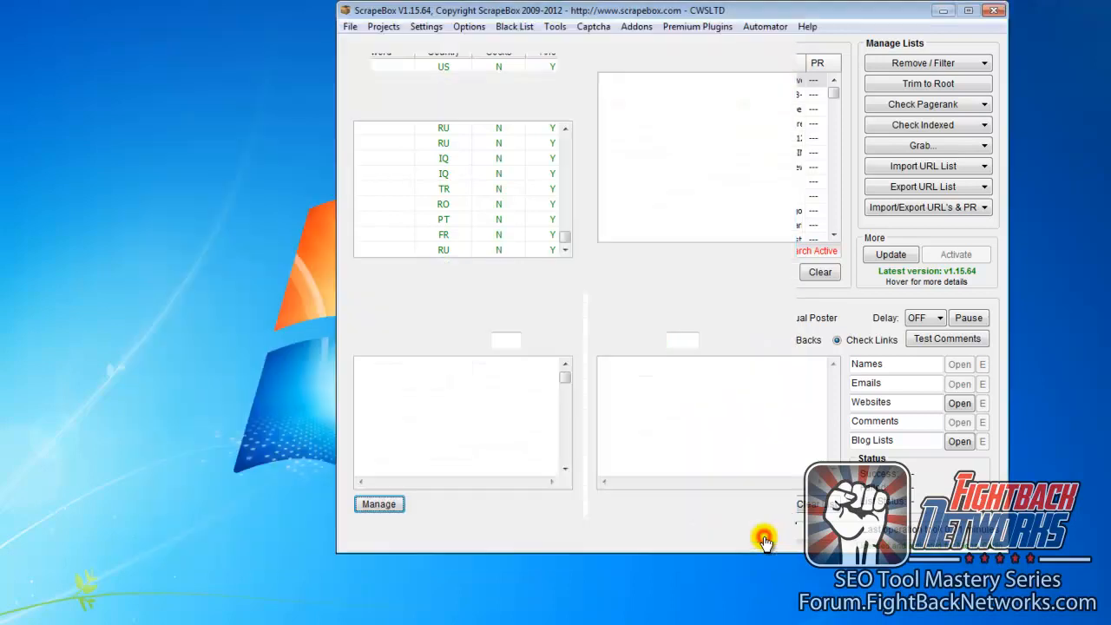